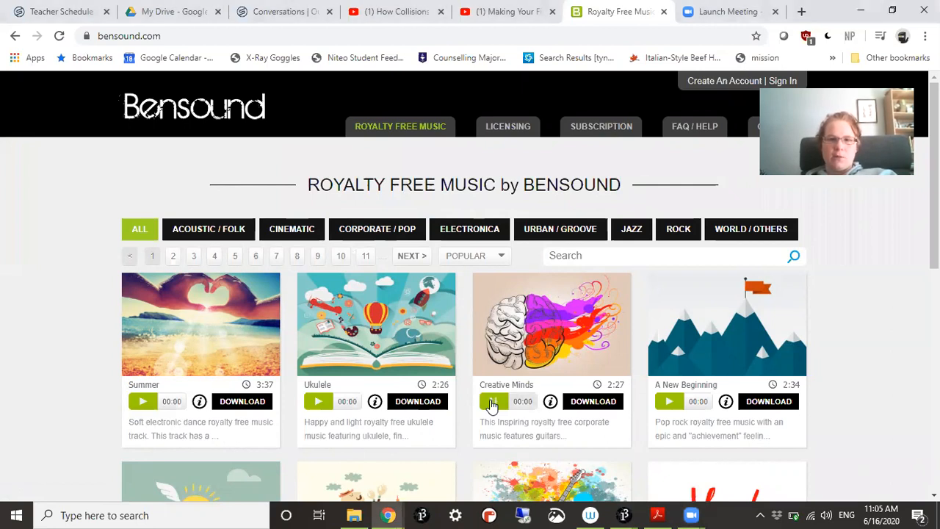
- Preview Bensound's Creative Minds, download it as a free MP3, and close the licence pop-up
{"action": "left_click", "coordinate": [493, 400]}
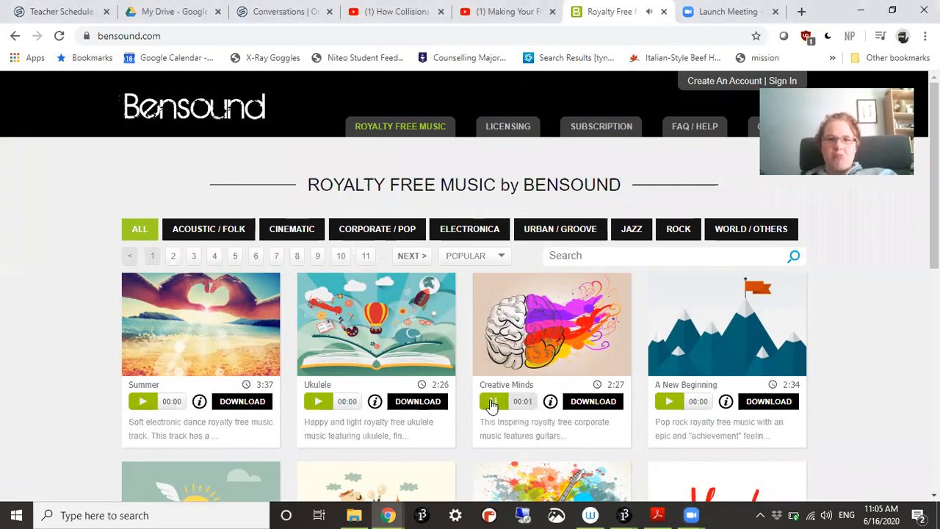
{"action": "left_click", "coordinate": [493, 401]}
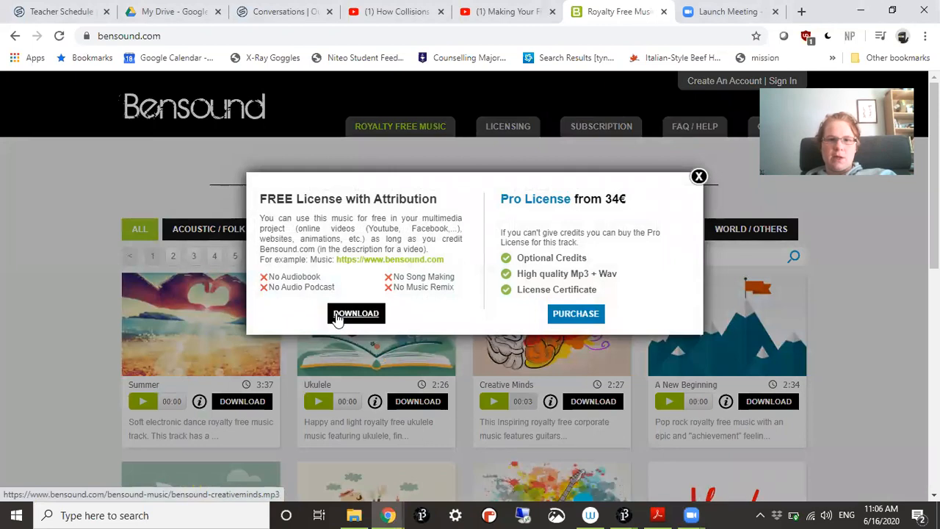
{"action": "left_click", "coordinate": [356, 313]}
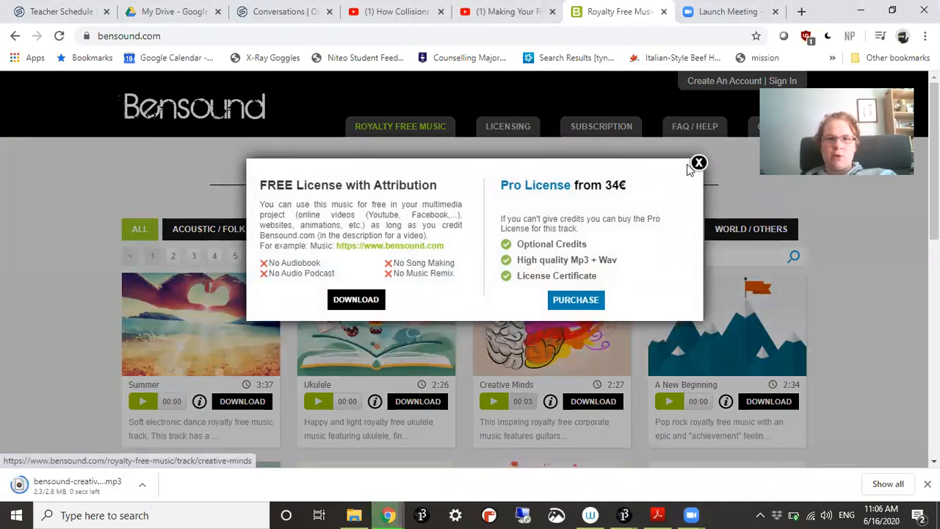
{"action": "left_click", "coordinate": [699, 162]}
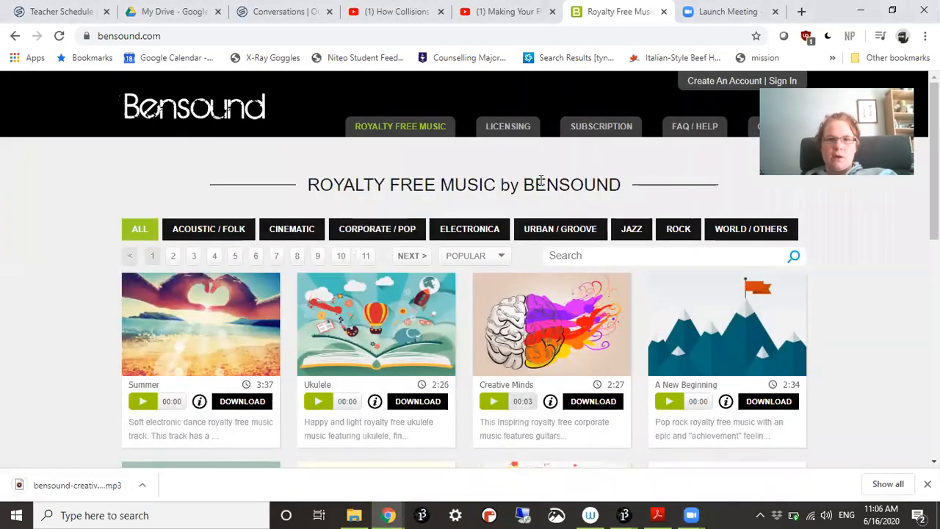
{"action": "mouse_move", "coordinate": [499, 174]}
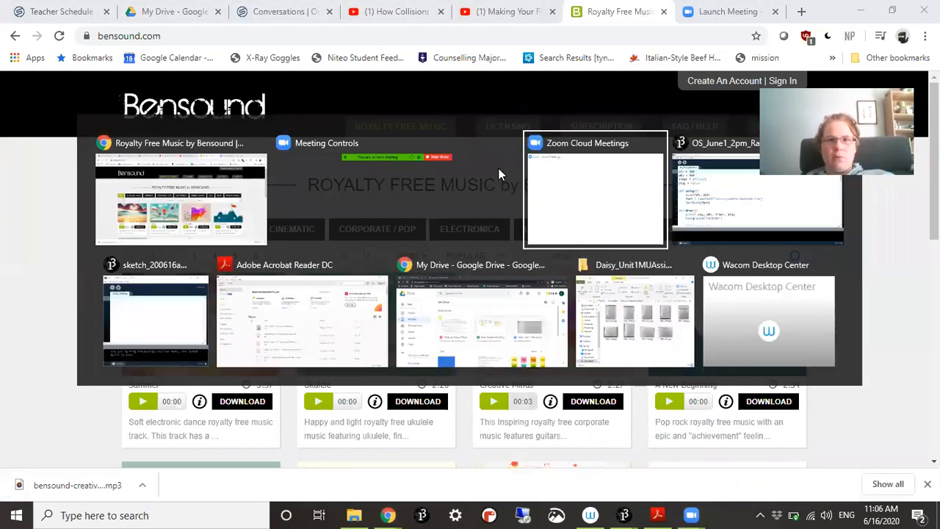
{"action": "left_click", "coordinate": [757, 191]}
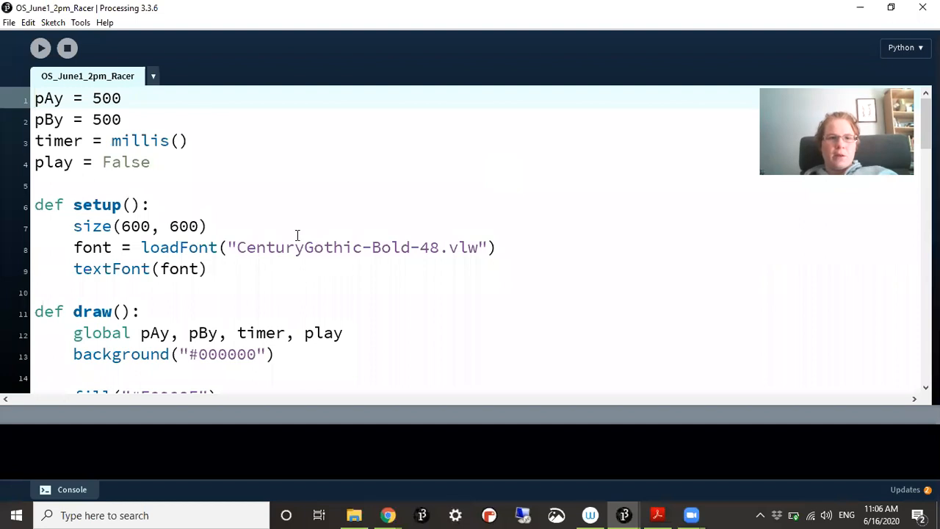
{"action": "scroll", "scroll_direction": "down", "scroll_amount": 3}
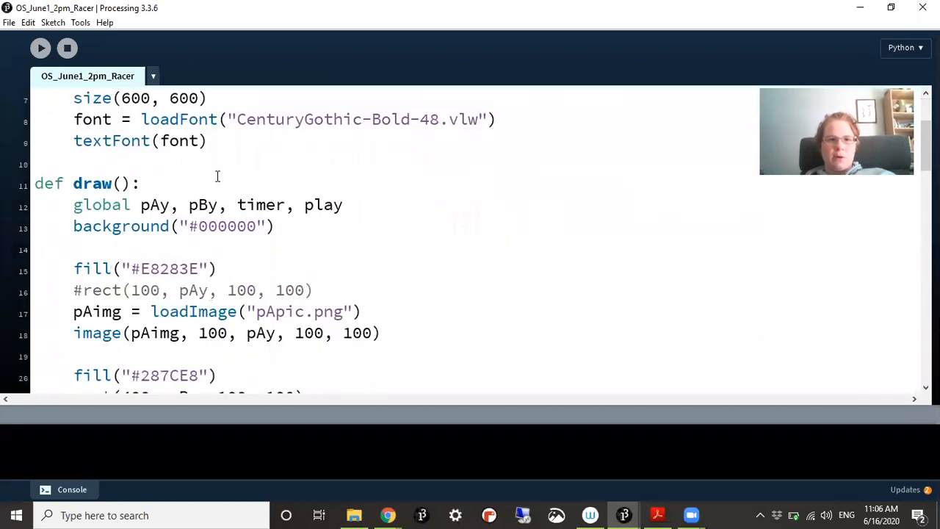
{"action": "scroll", "scroll_direction": "down", "scroll_amount": 3}
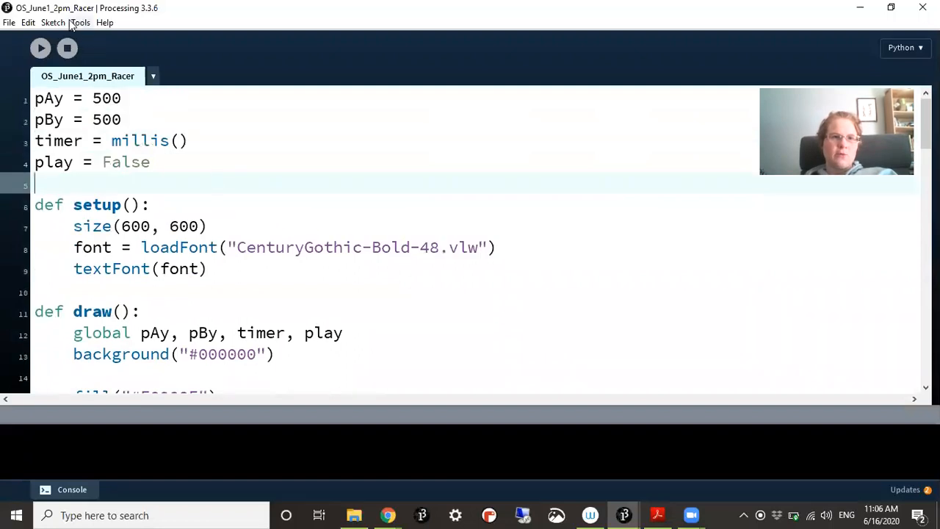
{"action": "left_click", "coordinate": [80, 22]}
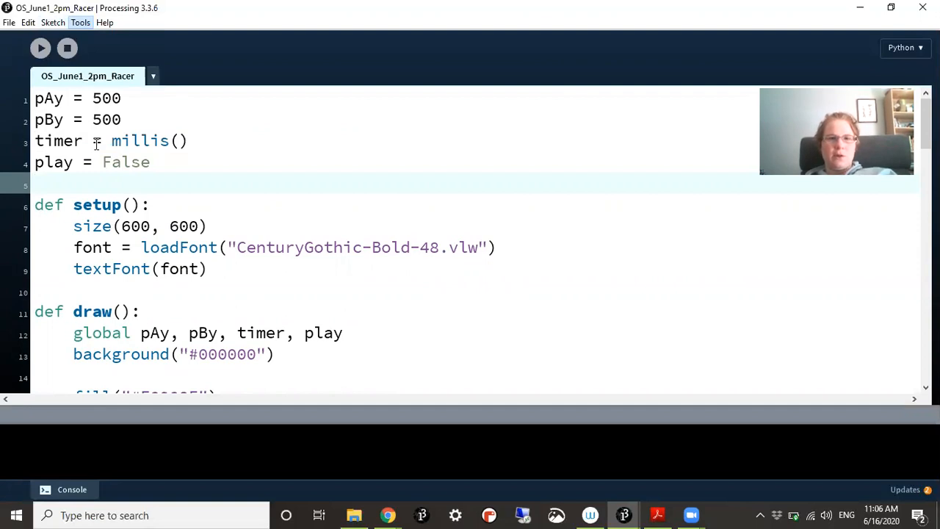
{"action": "left_click", "coordinate": [80, 22]}
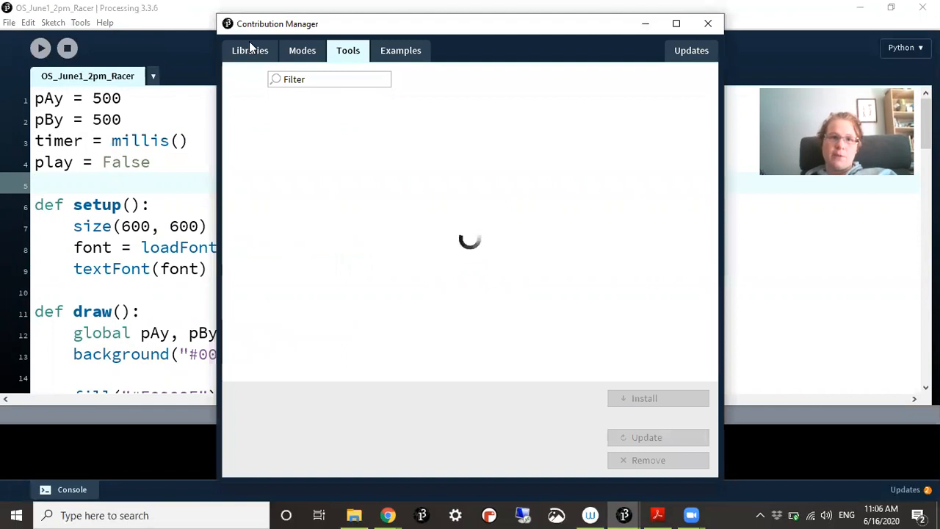
{"action": "left_click", "coordinate": [250, 50]}
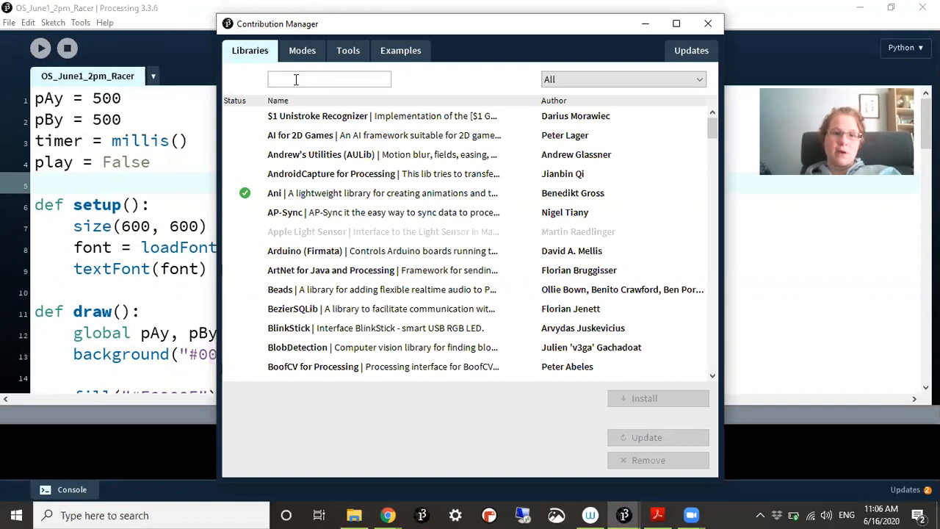
{"action": "type", "text": "Minim"}
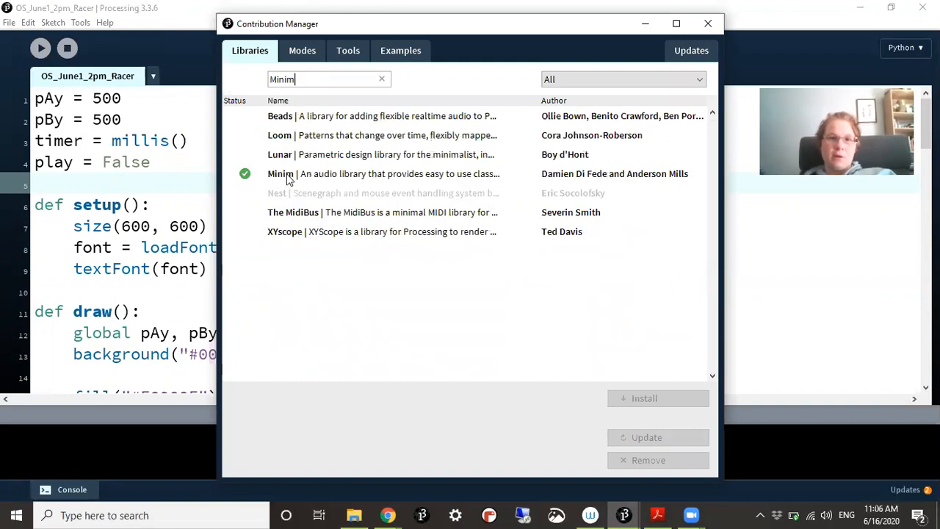
{"action": "left_click", "coordinate": [382, 174]}
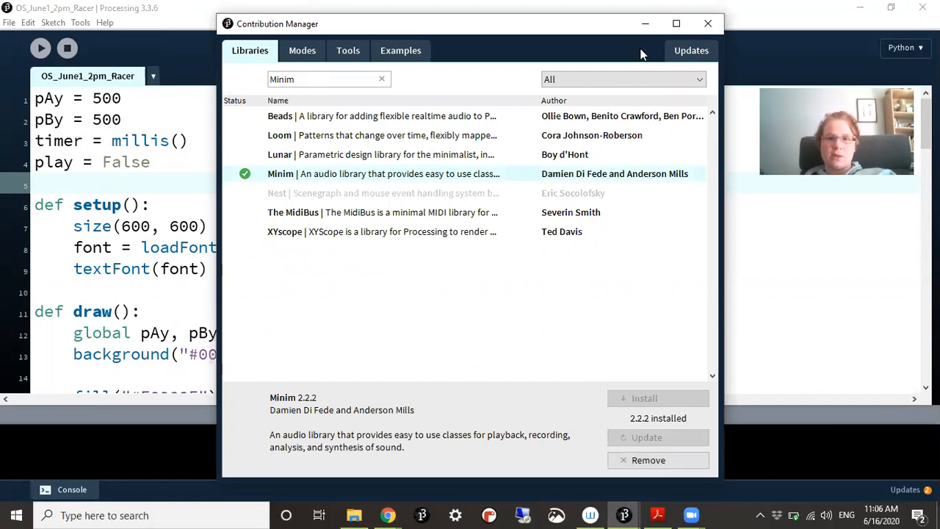
{"action": "left_click", "coordinate": [707, 23]}
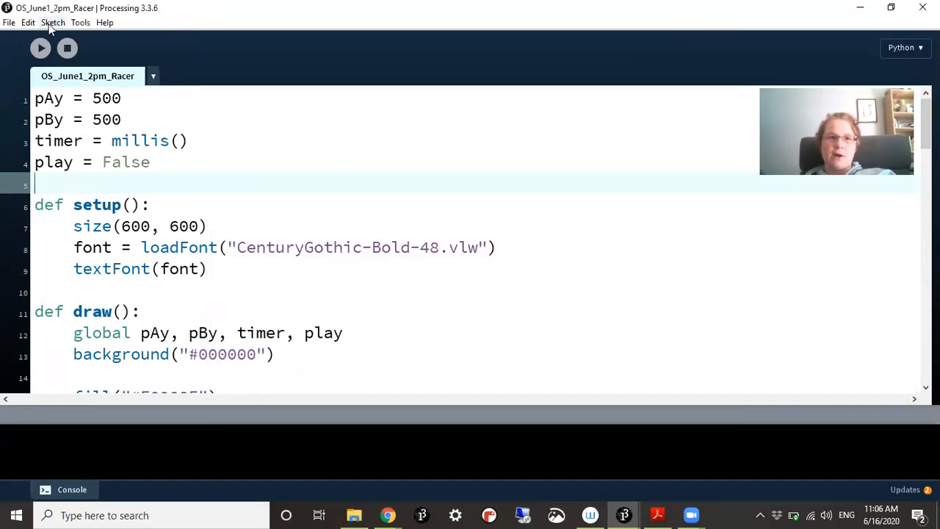
- Add bensound-creativeminds.mp3 from Downloads to the Racer sketch via Sketch > Add File
{"action": "left_click", "coordinate": [53, 22]}
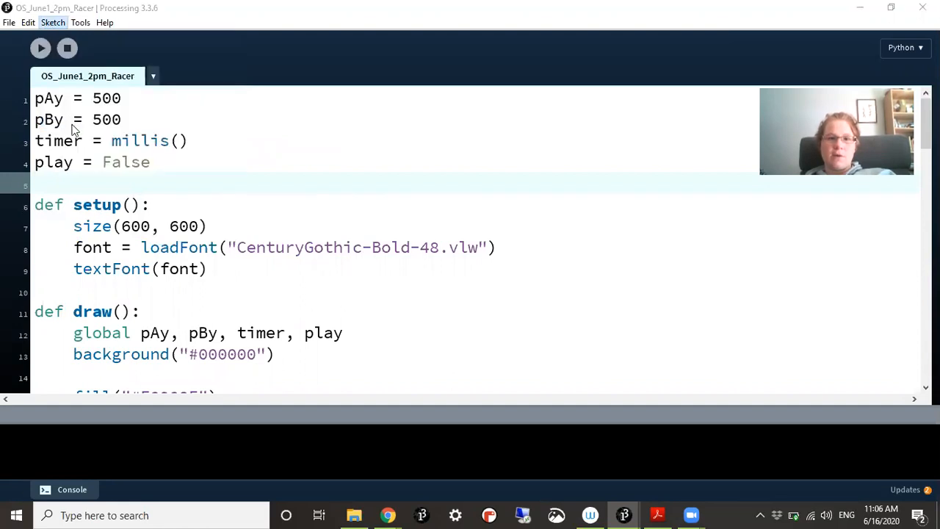
{"action": "left_click", "coordinate": [52, 22]}
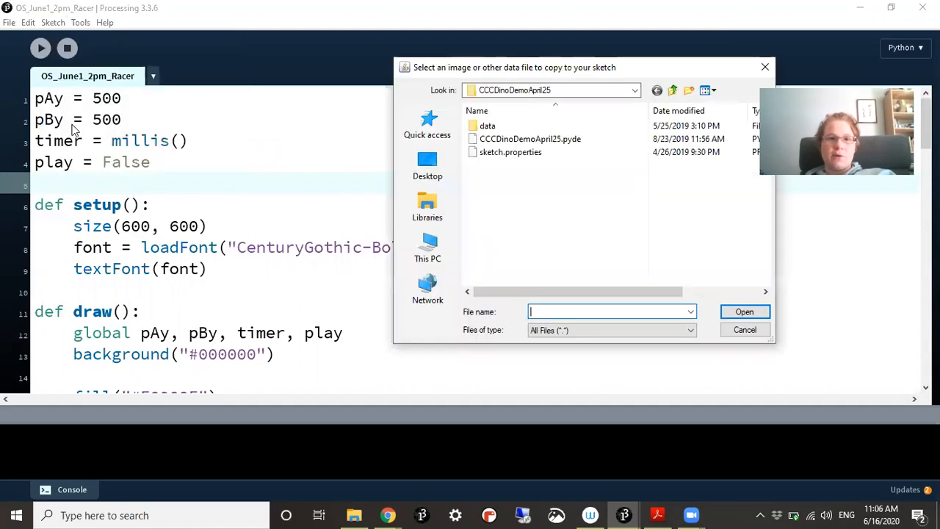
{"action": "left_click", "coordinate": [428, 248]}
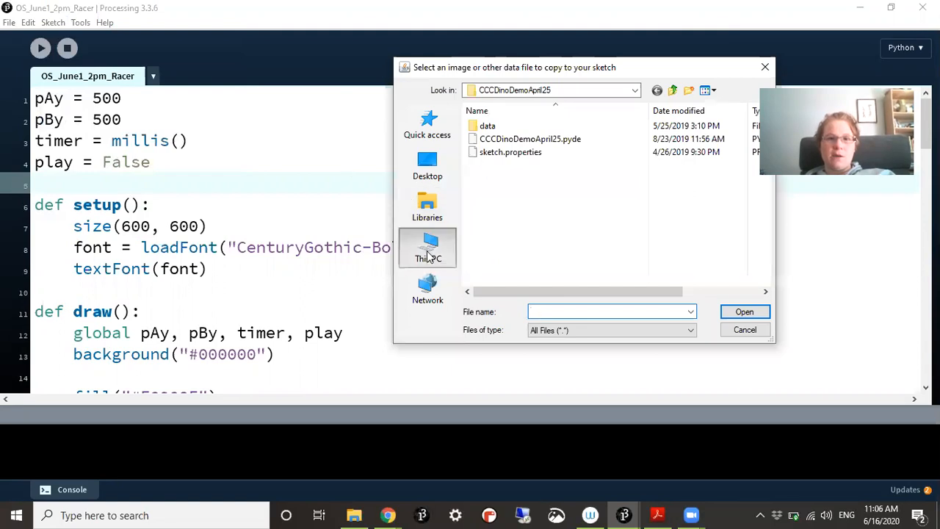
{"action": "left_click", "coordinate": [427, 249]}
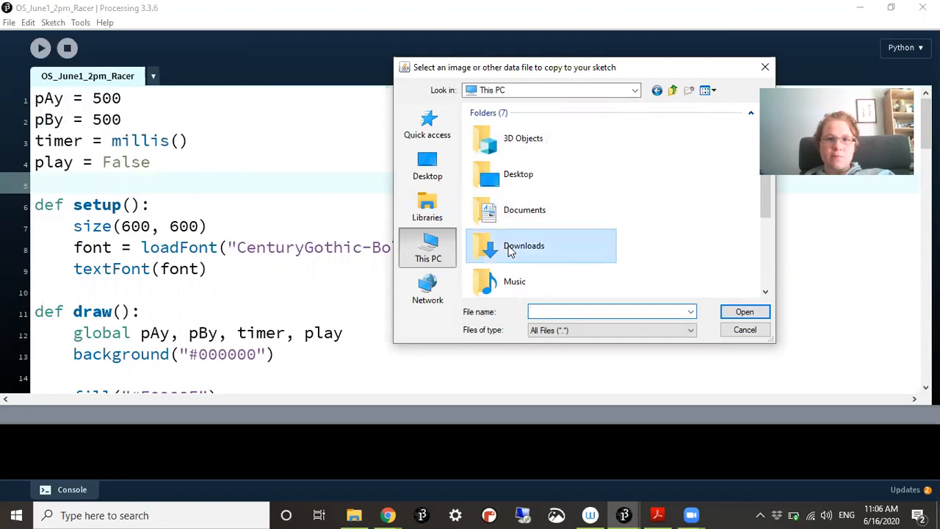
{"action": "double_click", "coordinate": [524, 245]}
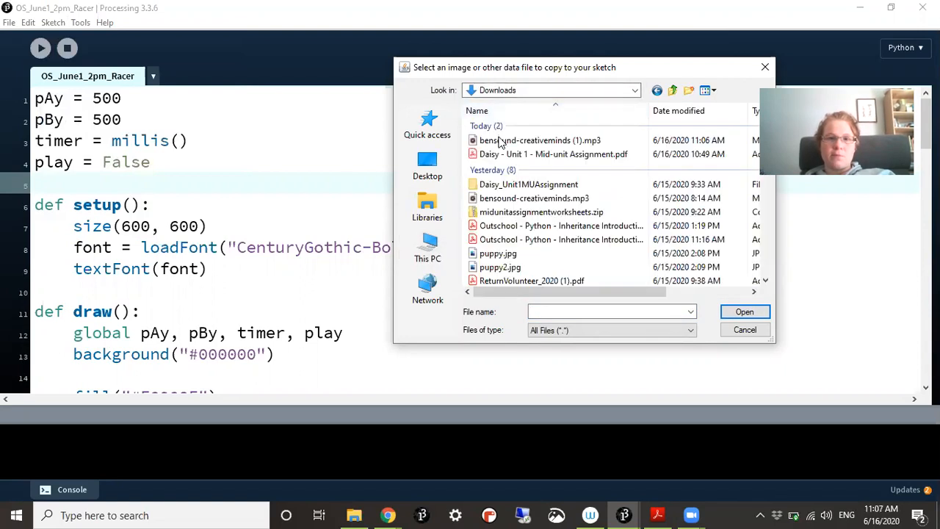
{"action": "left_click", "coordinate": [541, 140]}
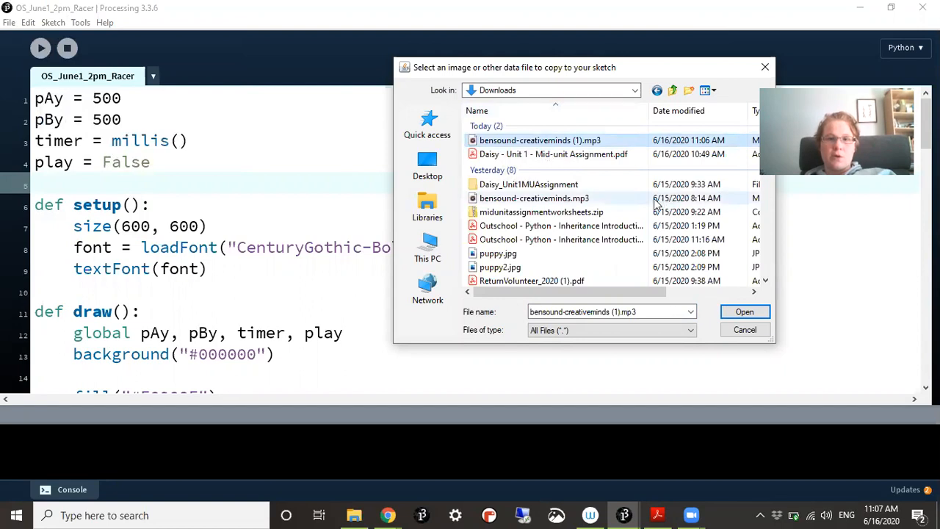
{"action": "left_click", "coordinate": [534, 197]}
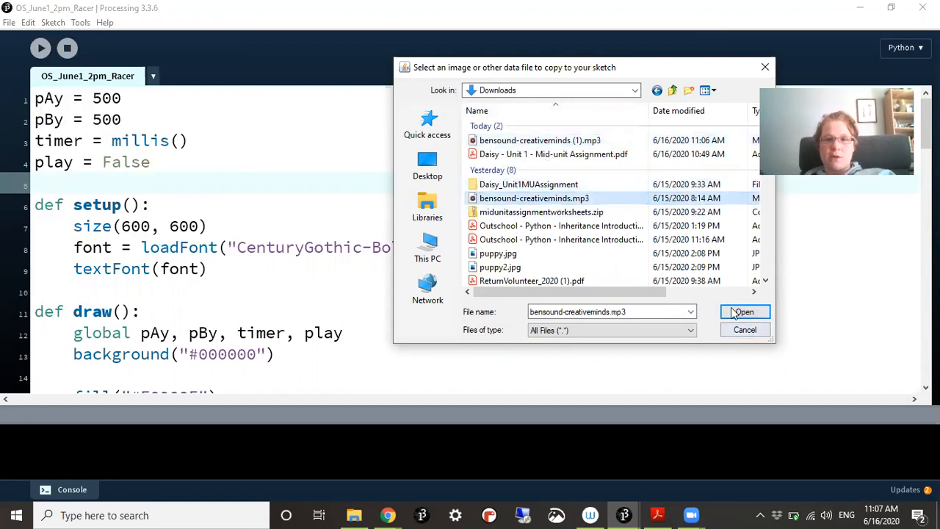
{"action": "left_click", "coordinate": [744, 311]}
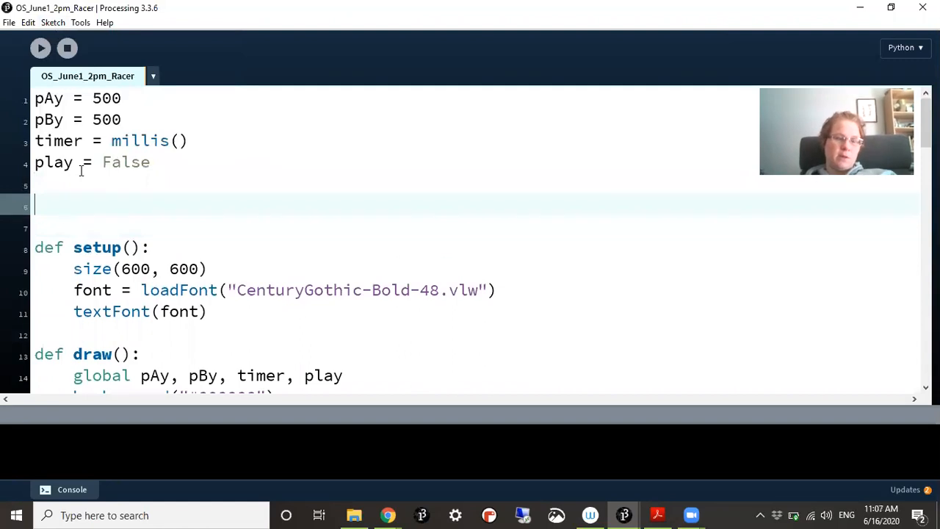
- Type add_library('minim') and player=None above setup(), leaving a blank line inside setup()
{"action": "type", "text": "add_l"}
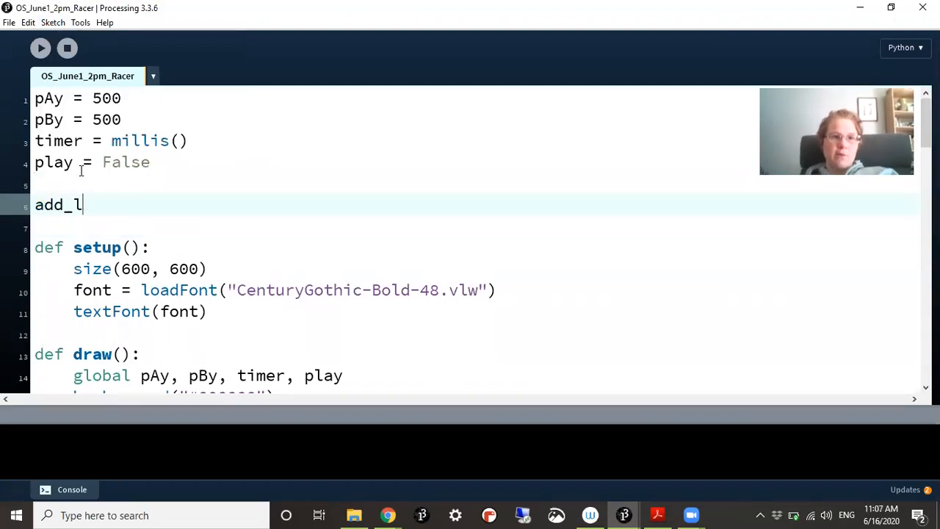
{"action": "type", "text": "ibrary('"}
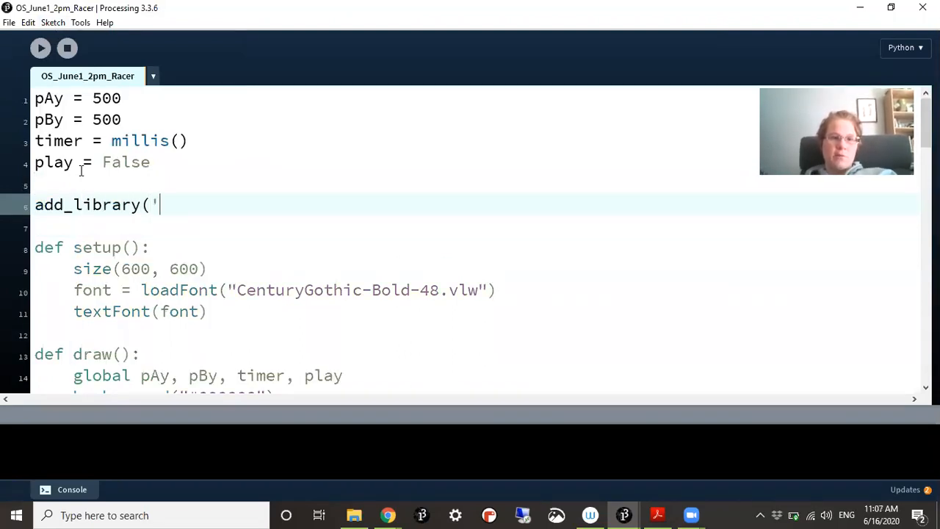
{"action": "type", "text": "minim')"}
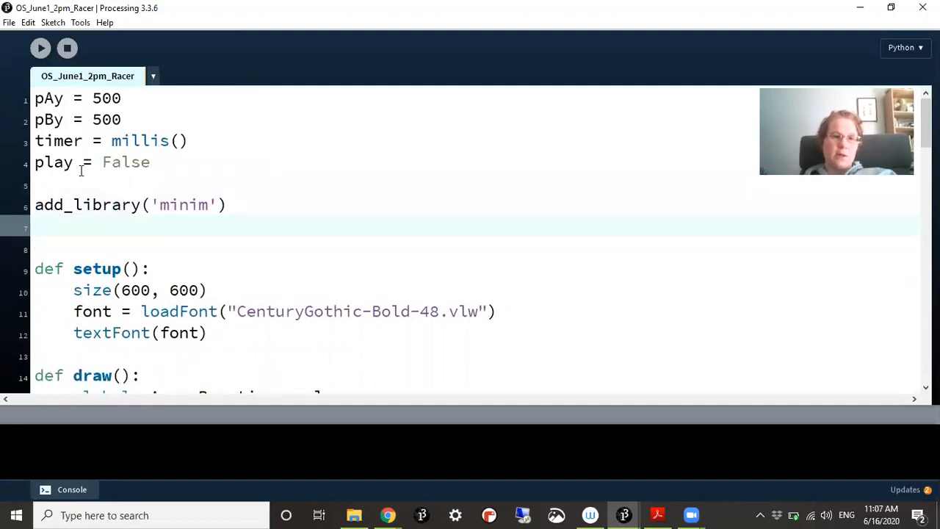
{"action": "type", "text": "player"}
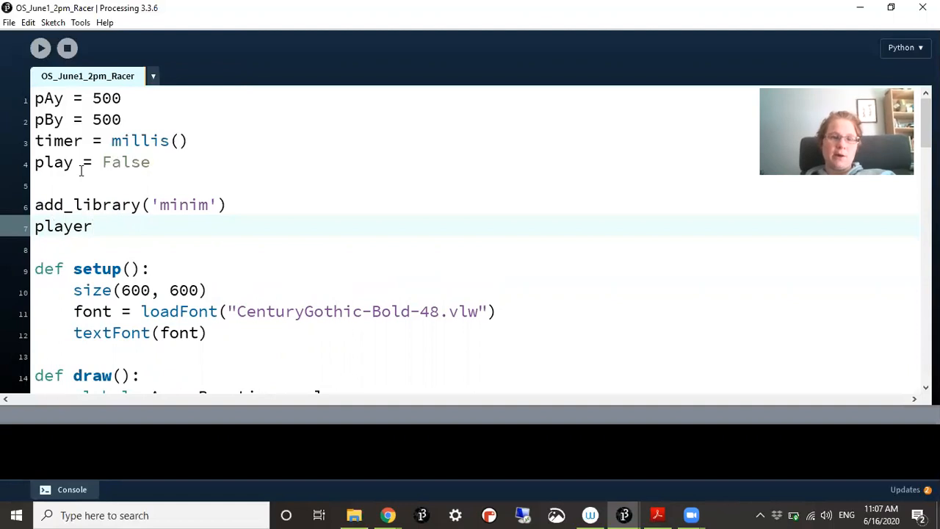
{"action": "type", "text": "=None"}
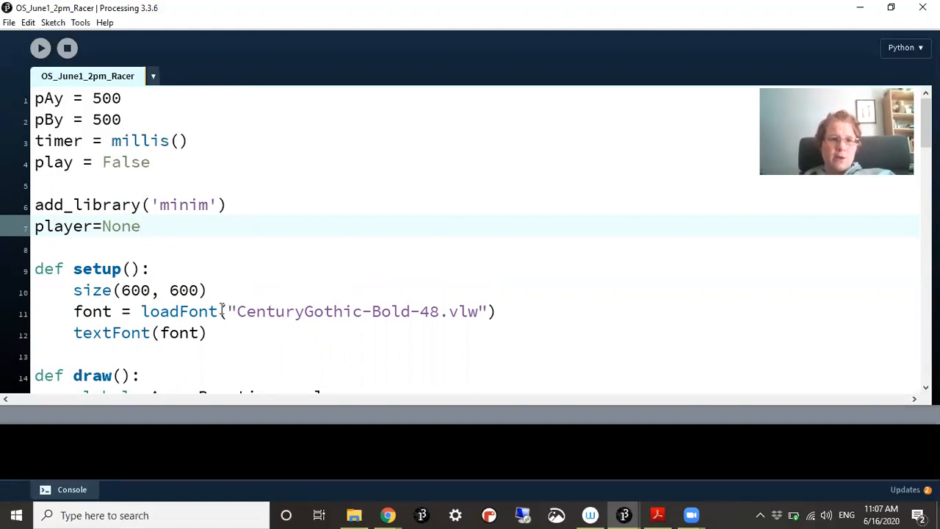
{"action": "type", "text": "d"}
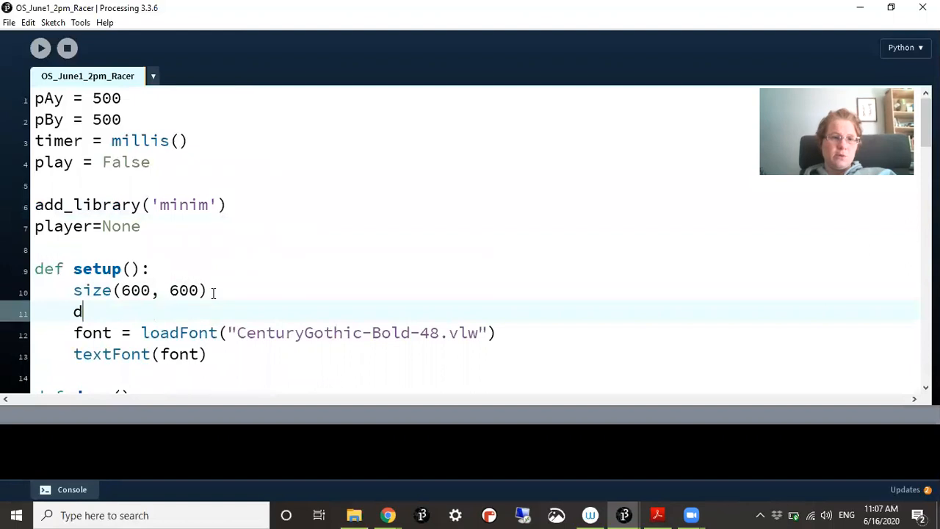
{"action": "key", "text": "BackSpace"}
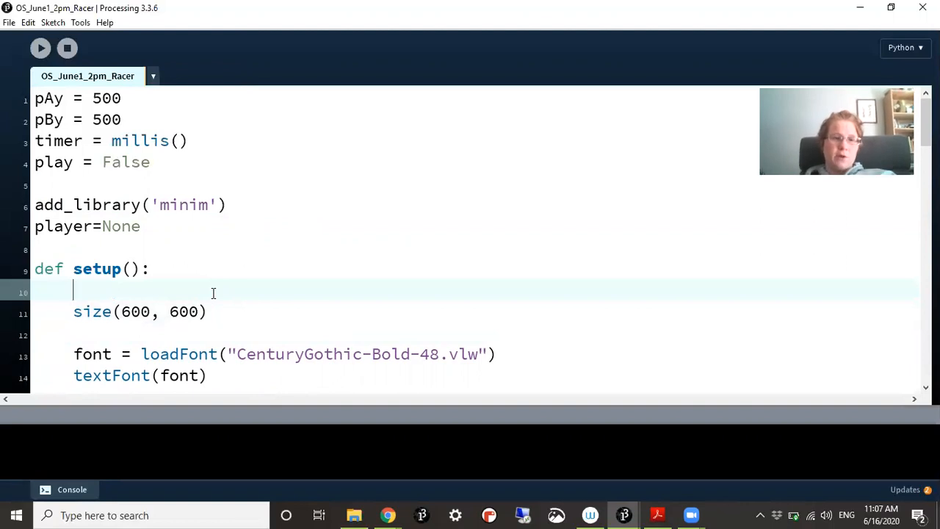
- In setup(), declare global player and create m = Minim(this)
{"action": "type", "text": "global player"}
{"action": "type", "text": "m ="}
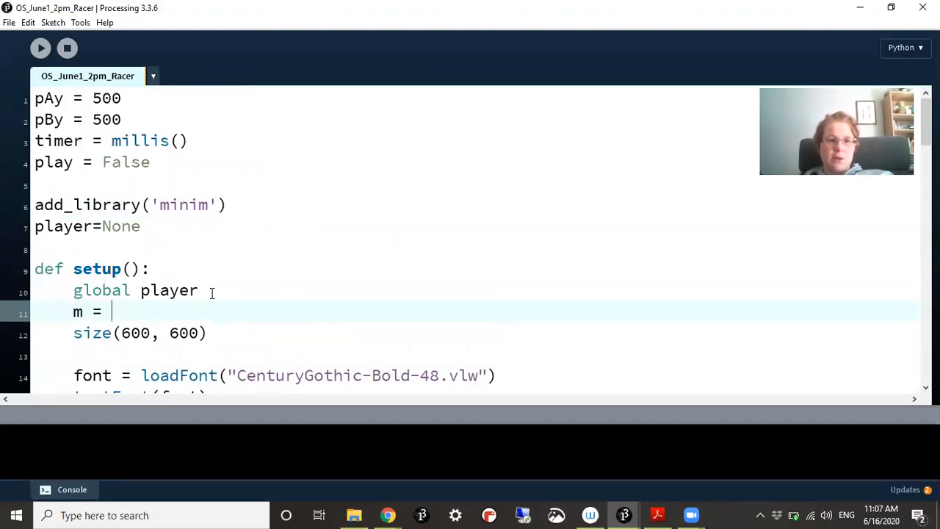
{"action": "type", "text": "Minim(t"}
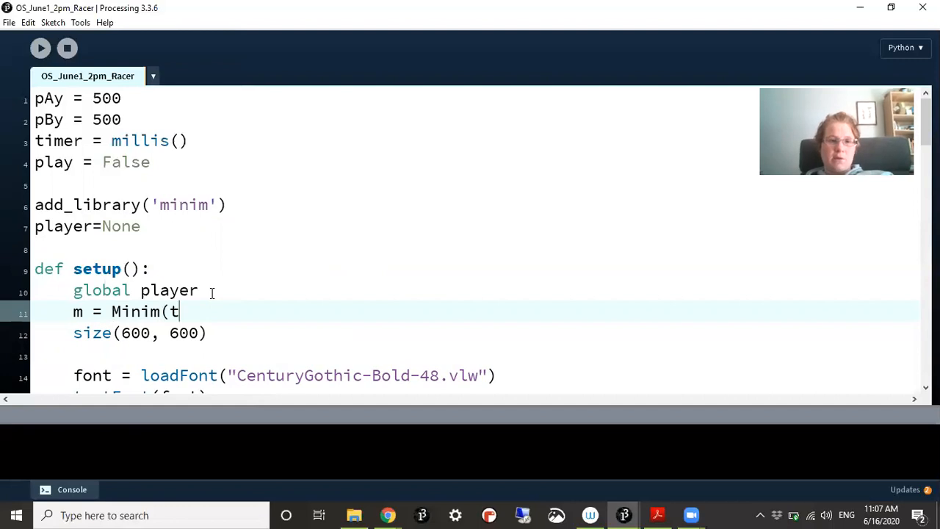
{"action": "type", "text": "his)"}
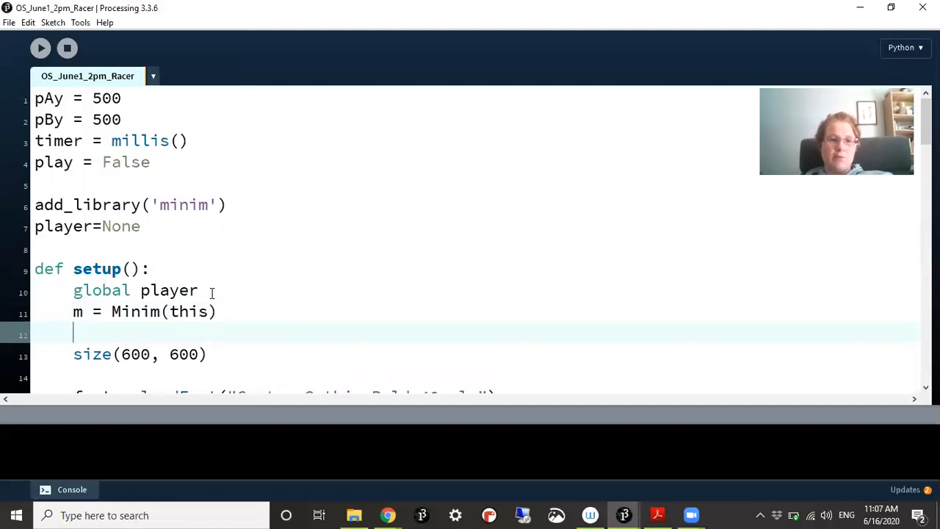
- Load "bensound-creativeminds.mp3" into player with m.loadFile()
{"action": "type", "text": "player = m."}
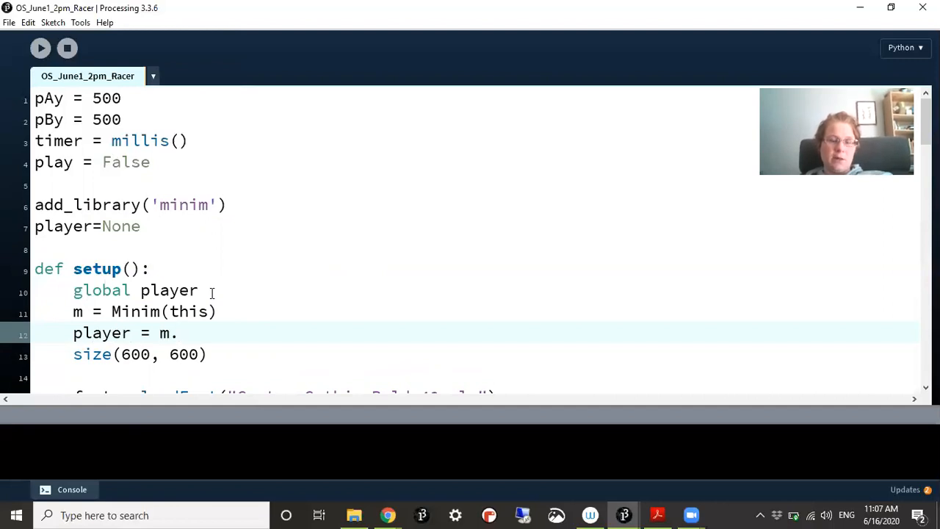
{"action": "type", "text": "loadFli"}
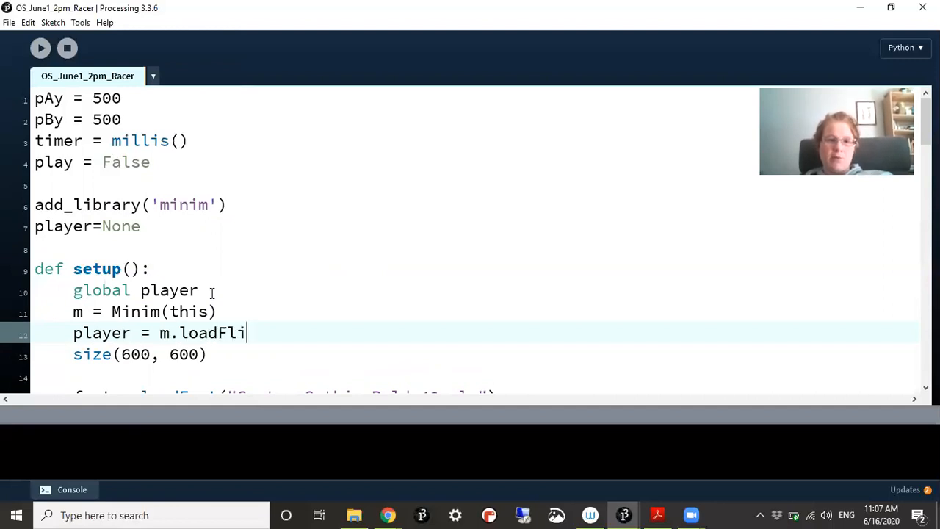
{"action": "type", "text": "le(\""}
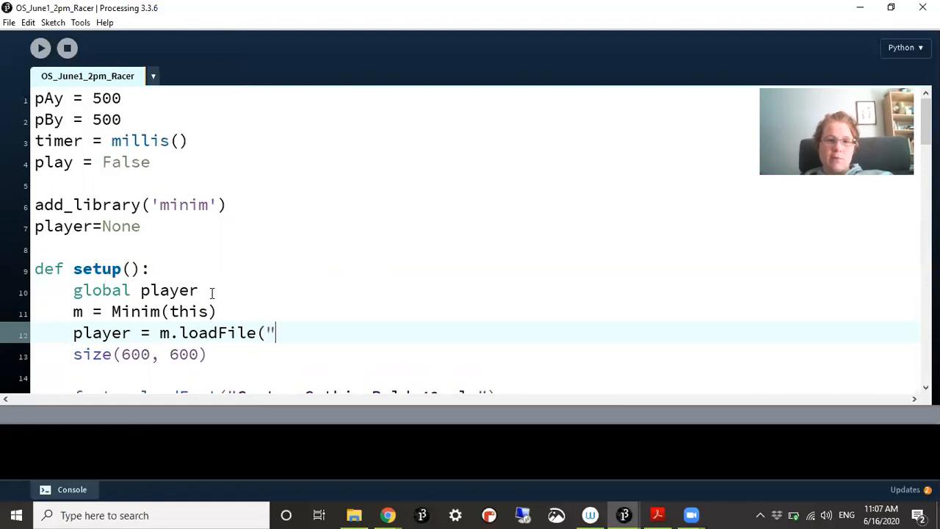
{"action": "type", "text": "bensoun"}
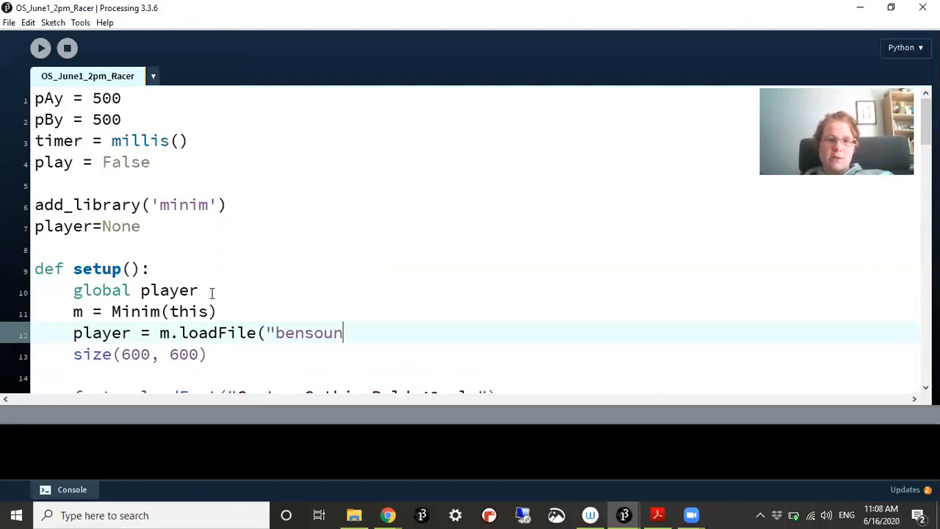
{"action": "type", "text": "d-crea"}
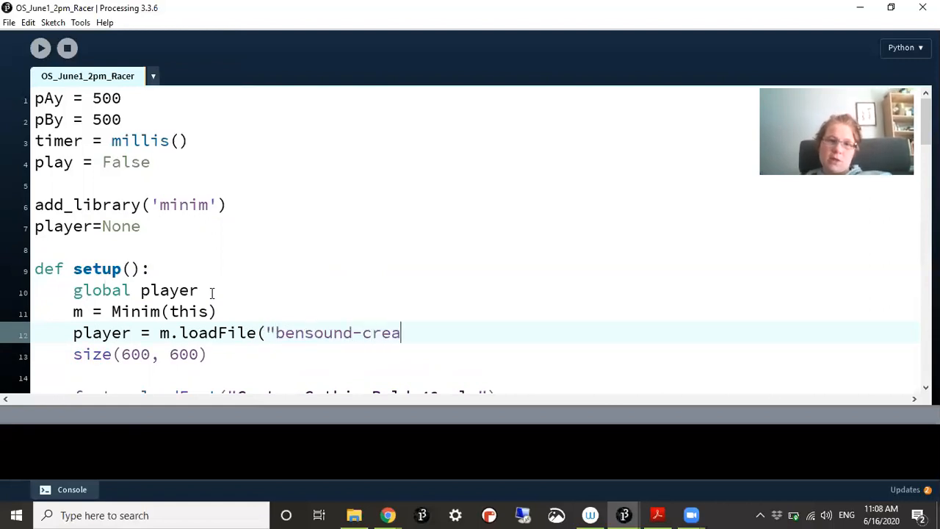
{"action": "type", "text": "tivemind"}
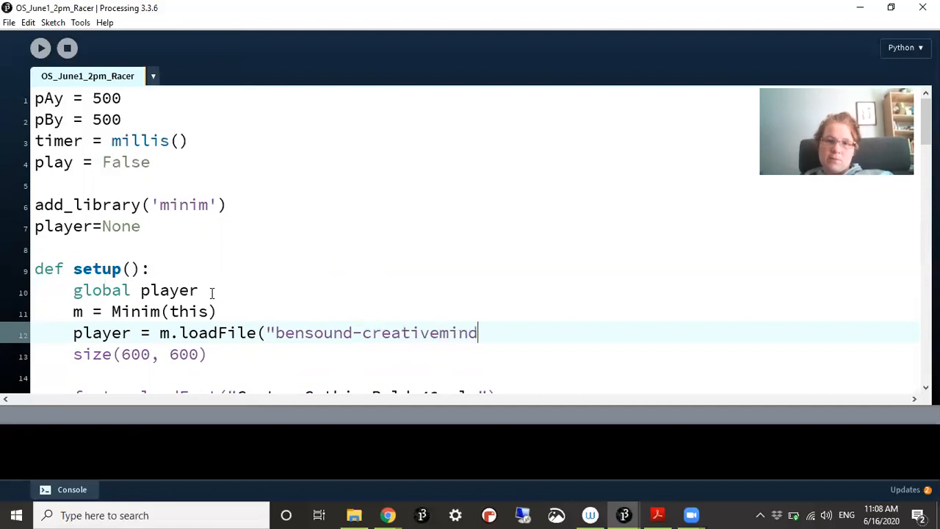
{"action": "type", "text": "s.mp3\""}
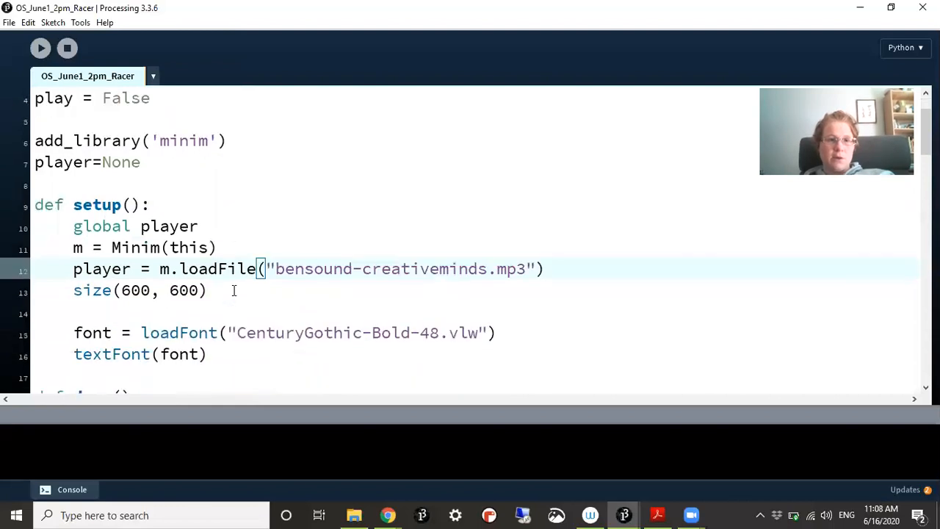
{"action": "scroll", "scroll_direction": "down", "scroll_amount": 3}
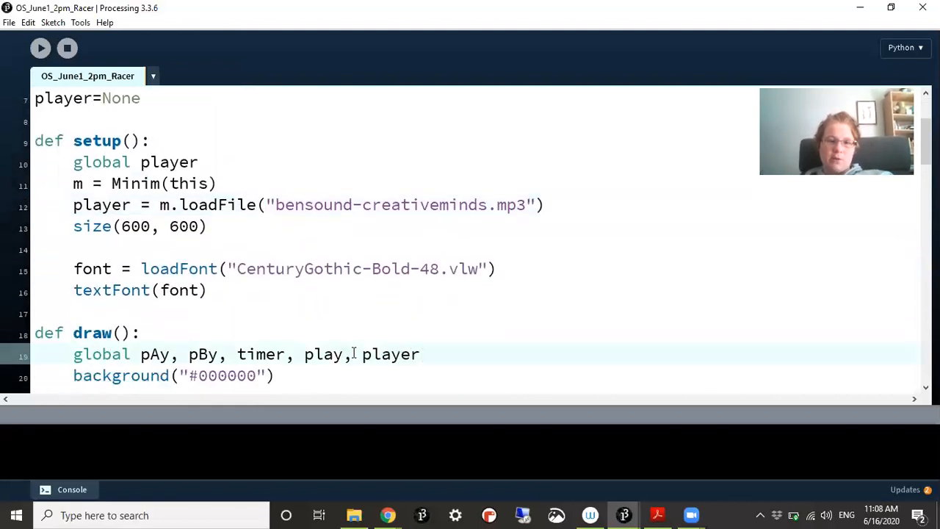
- Add a player.play() call at the start of draw()
{"action": "type", "text": "player.play"}
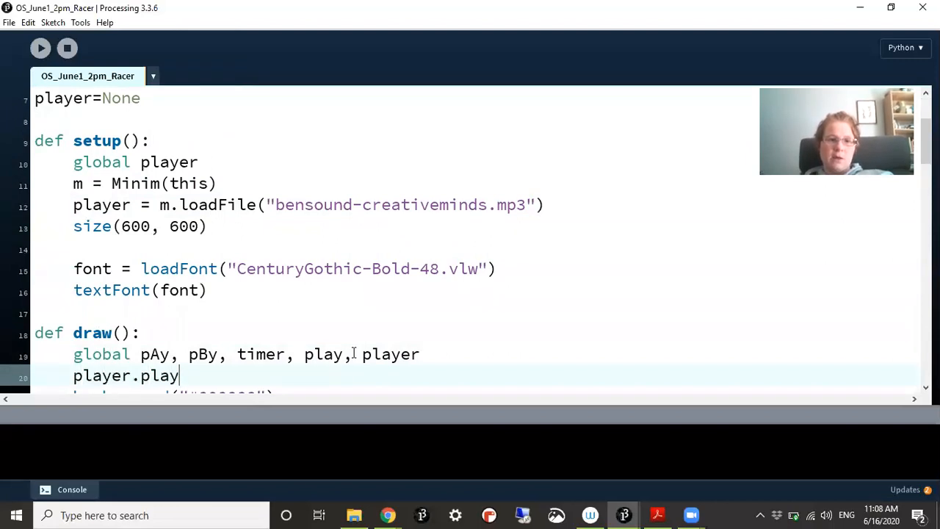
{"action": "type", "text": "()"}
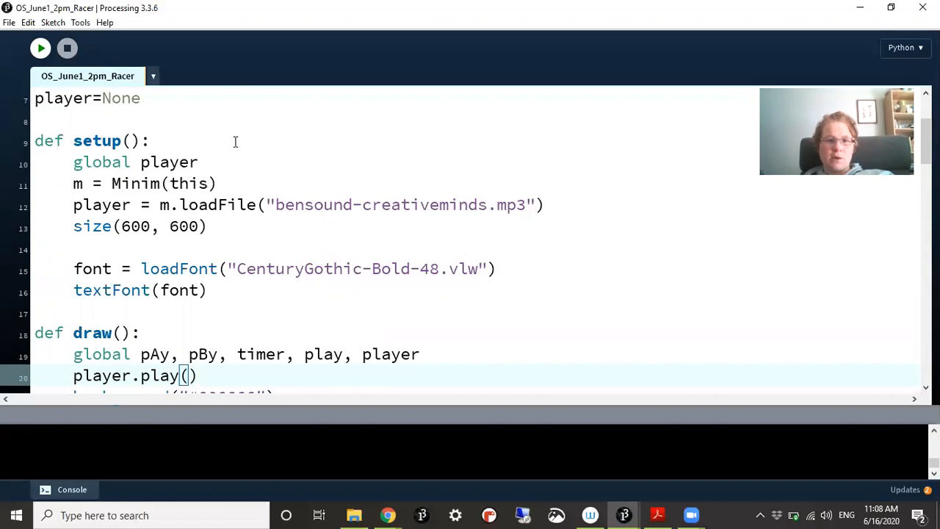
{"action": "left_click", "coordinate": [41, 47]}
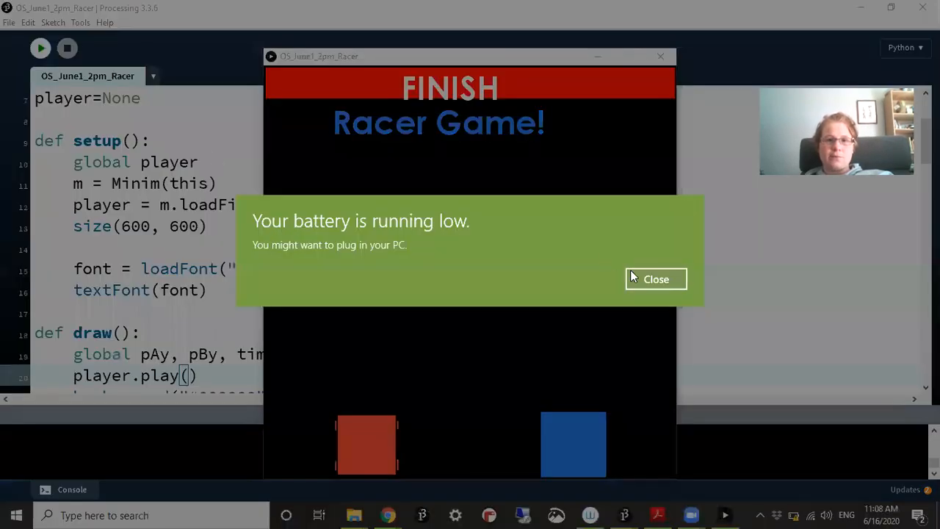
{"action": "left_click", "coordinate": [656, 279]}
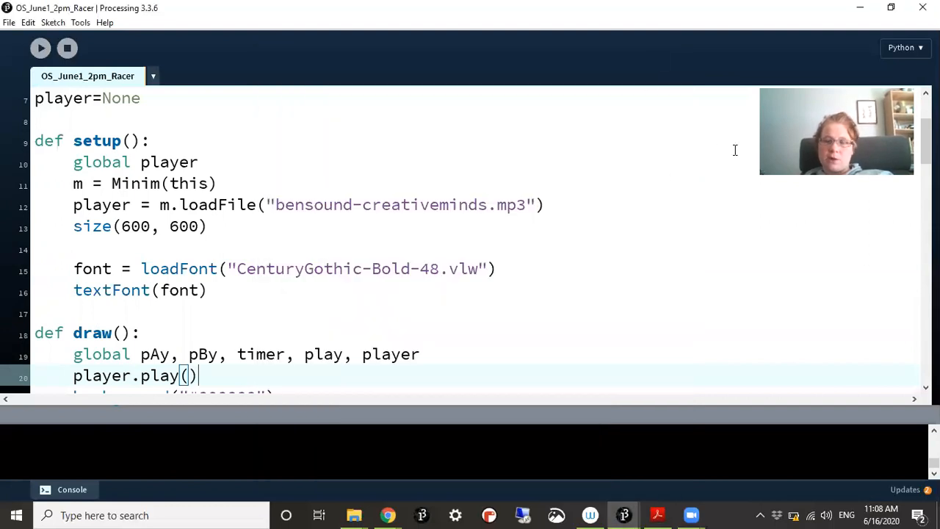
{"action": "mouse_move", "coordinate": [534, 42]}
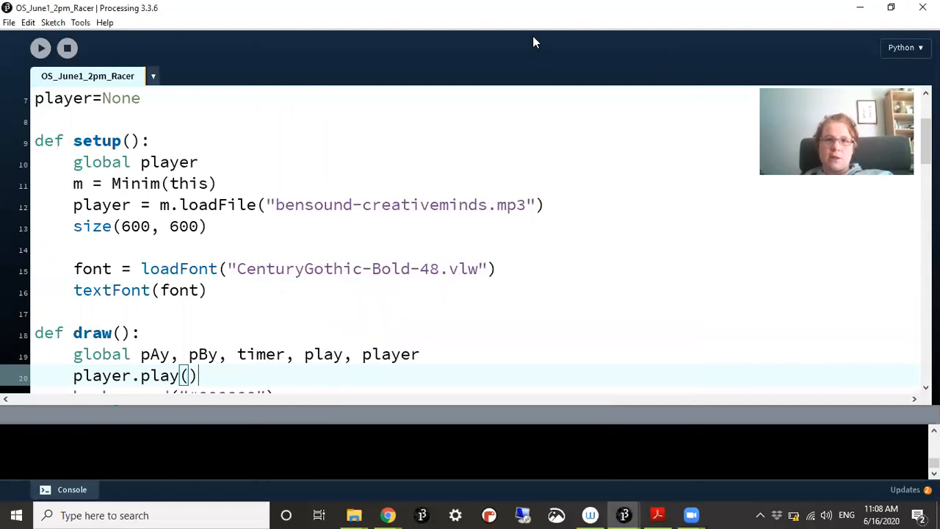